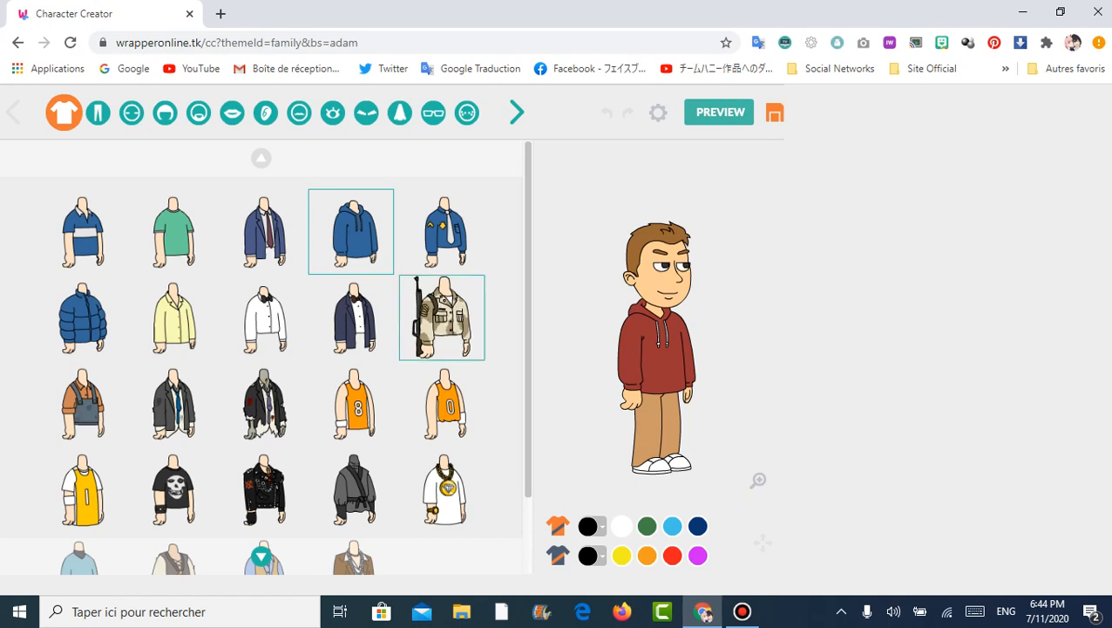
- Recolour the hoodie green and choose green shorts for the lower body
left_click(646, 525)
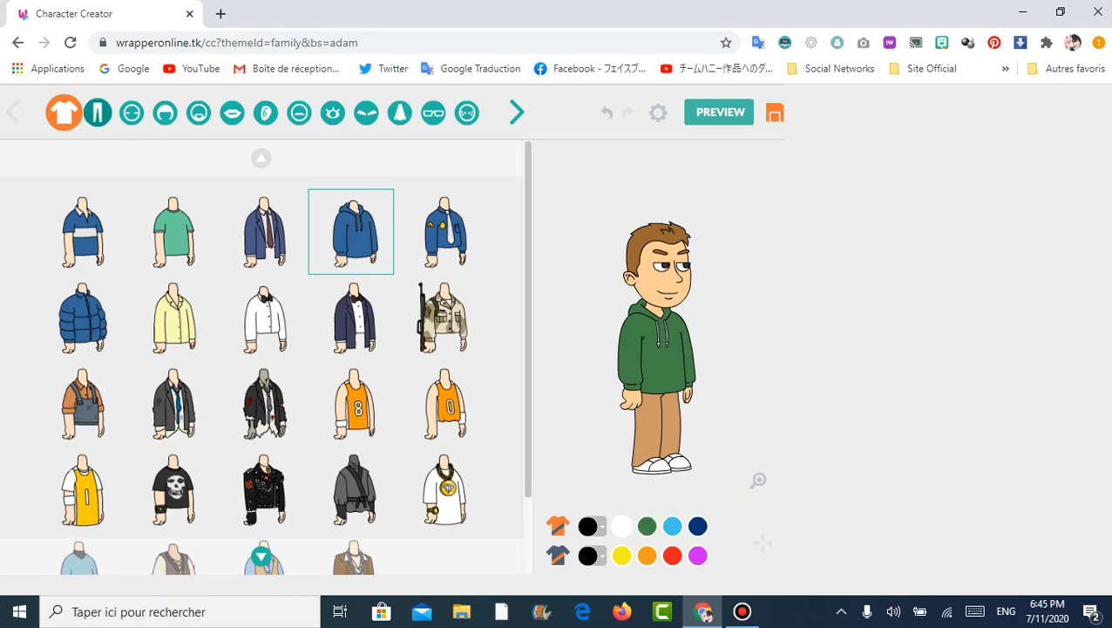
left_click(98, 112)
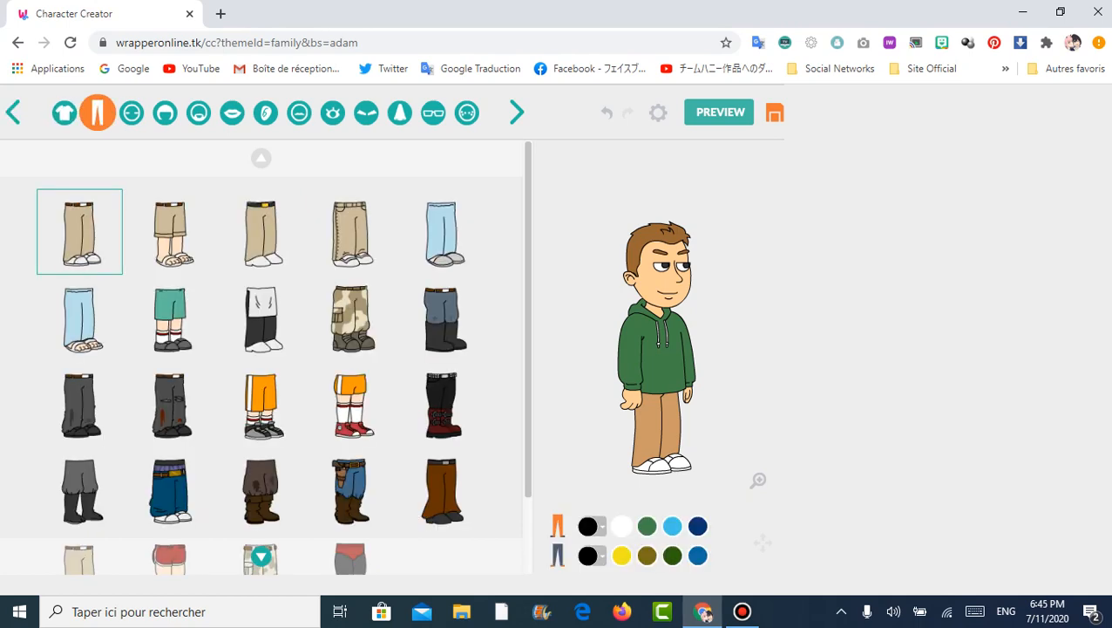
left_click(63, 111)
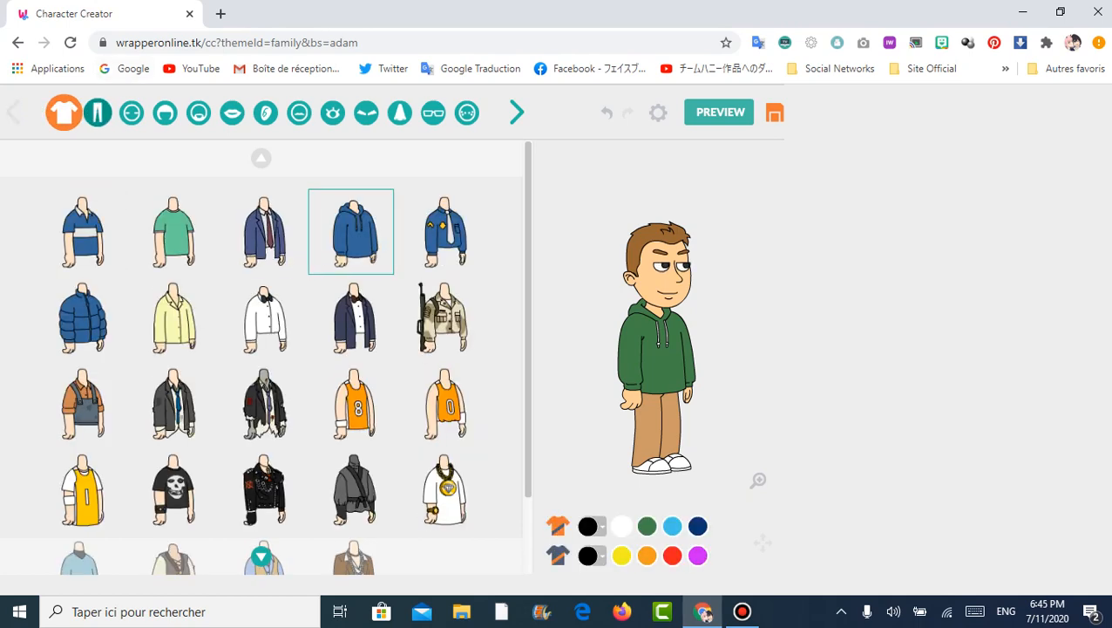
left_click(98, 112)
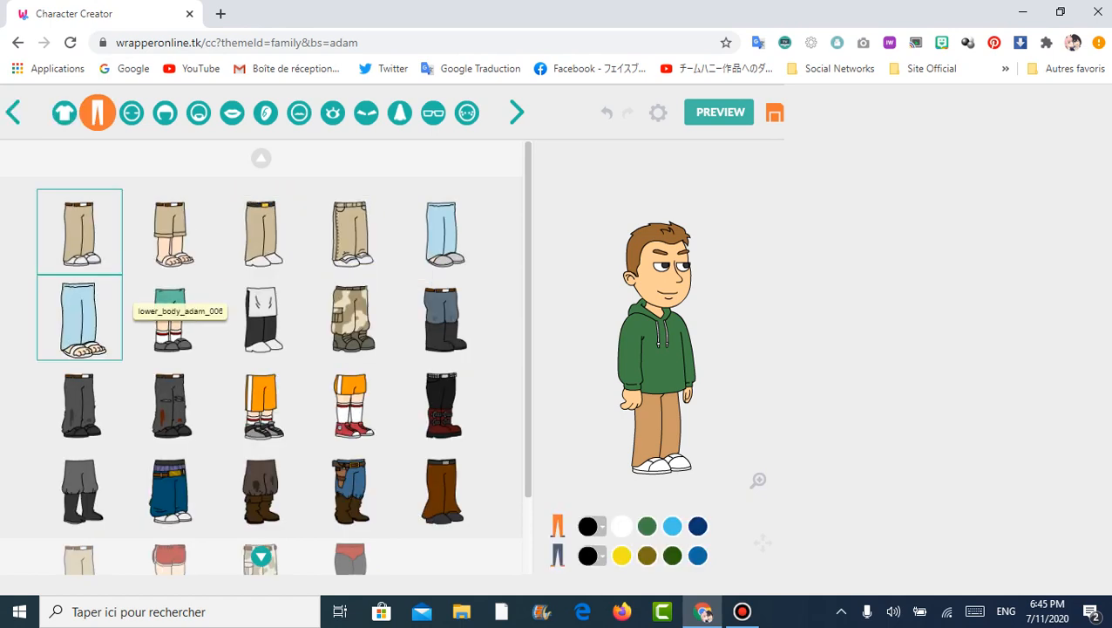
mouse_move(171, 318)
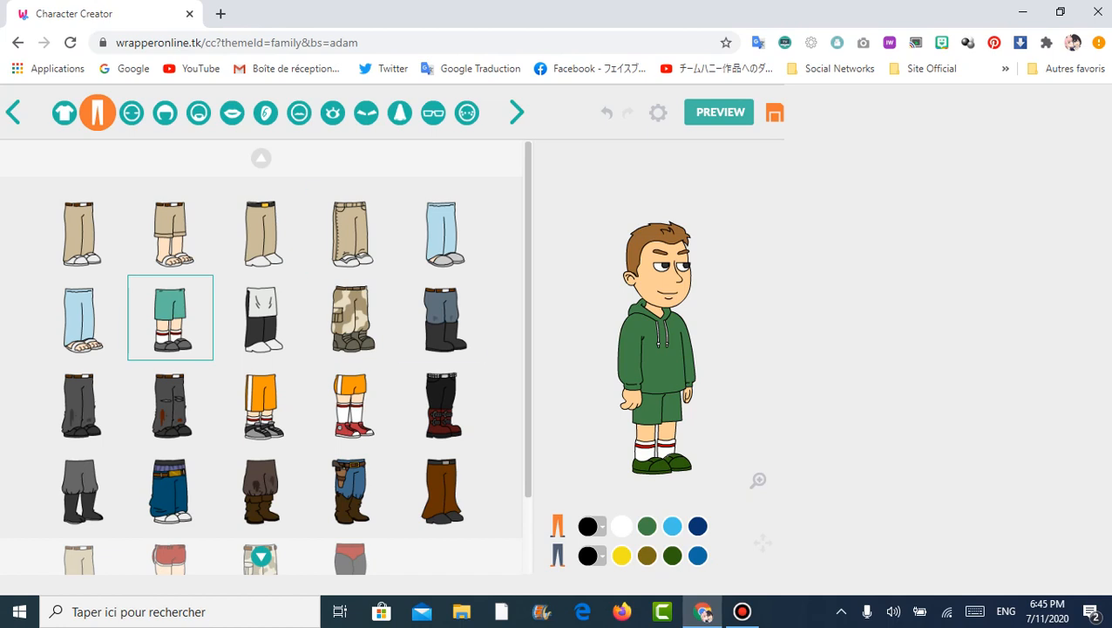
left_click(131, 112)
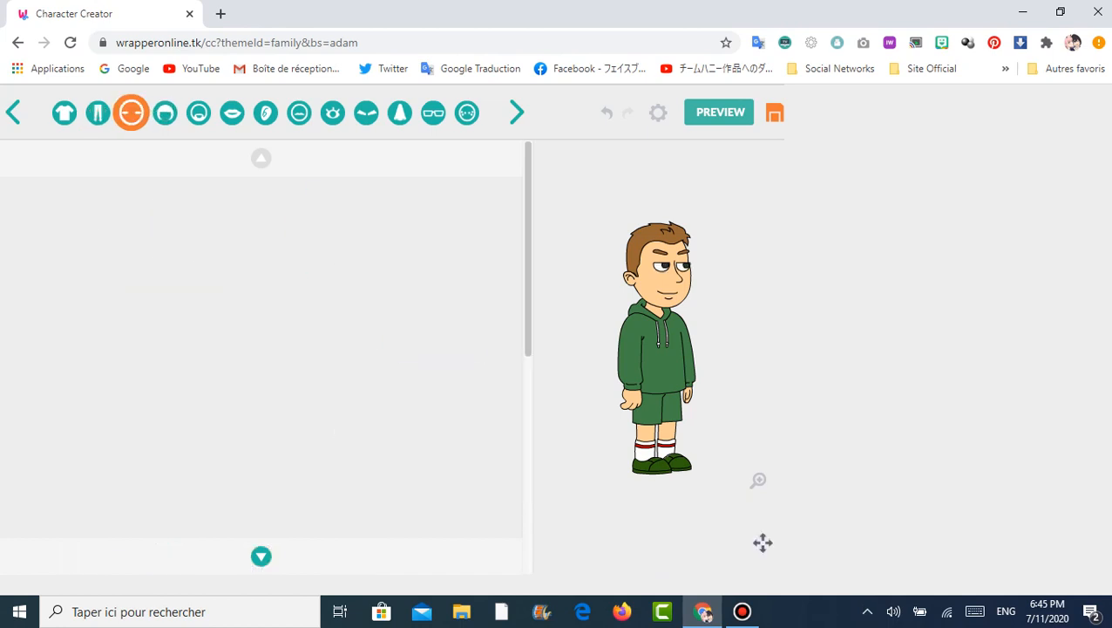
left_click(129, 111)
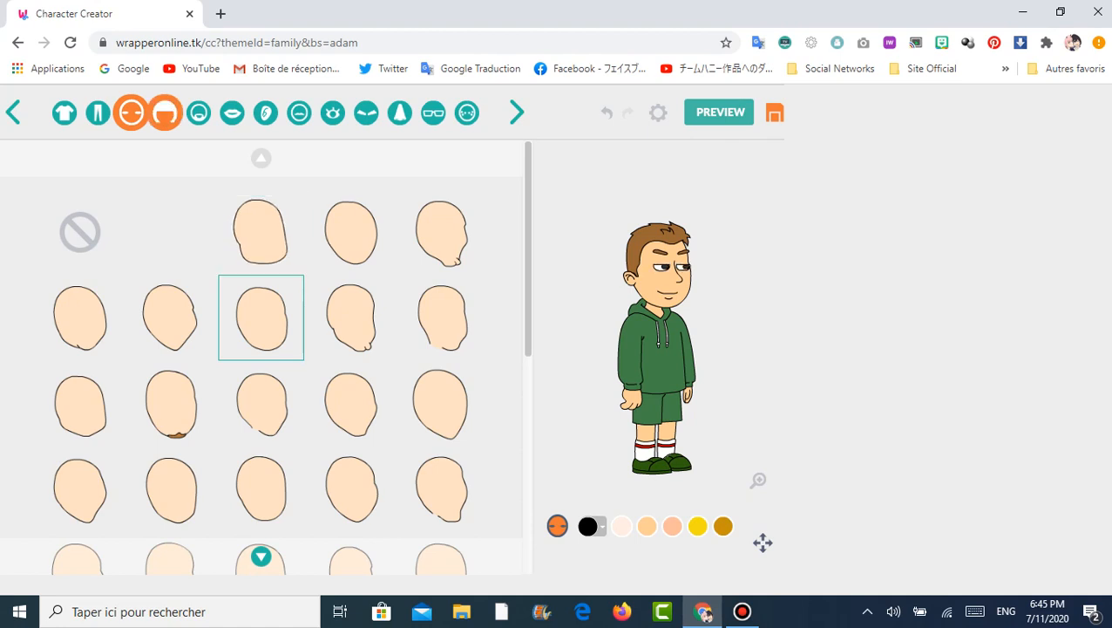
- Choose the long wavy hairstyle and colour it blonde with the yellow swatch
left_click(164, 111)
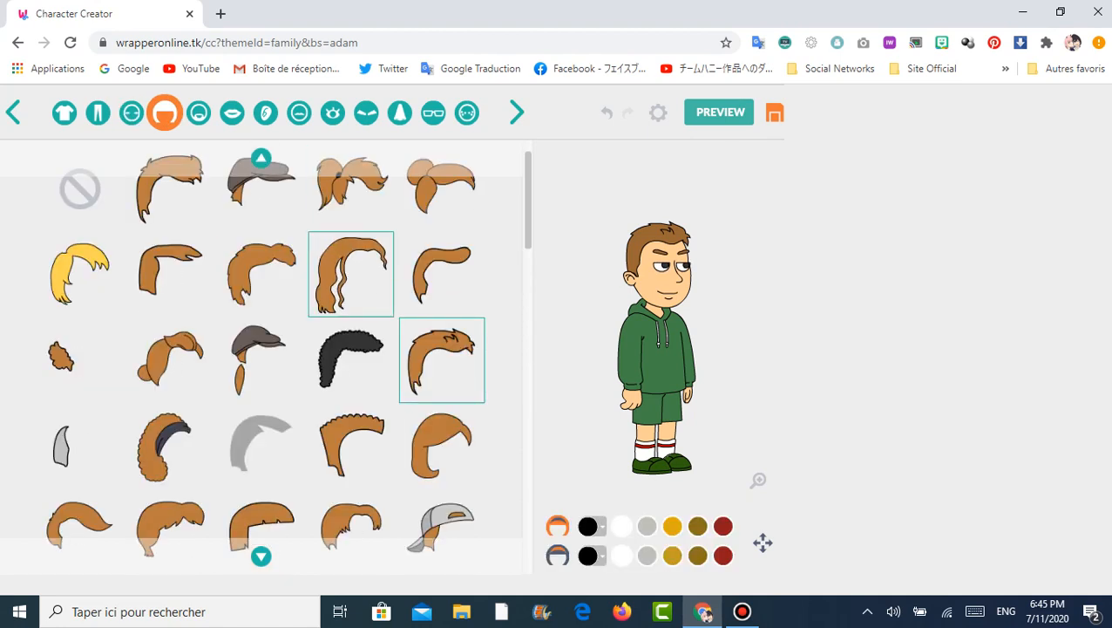
left_click(171, 275)
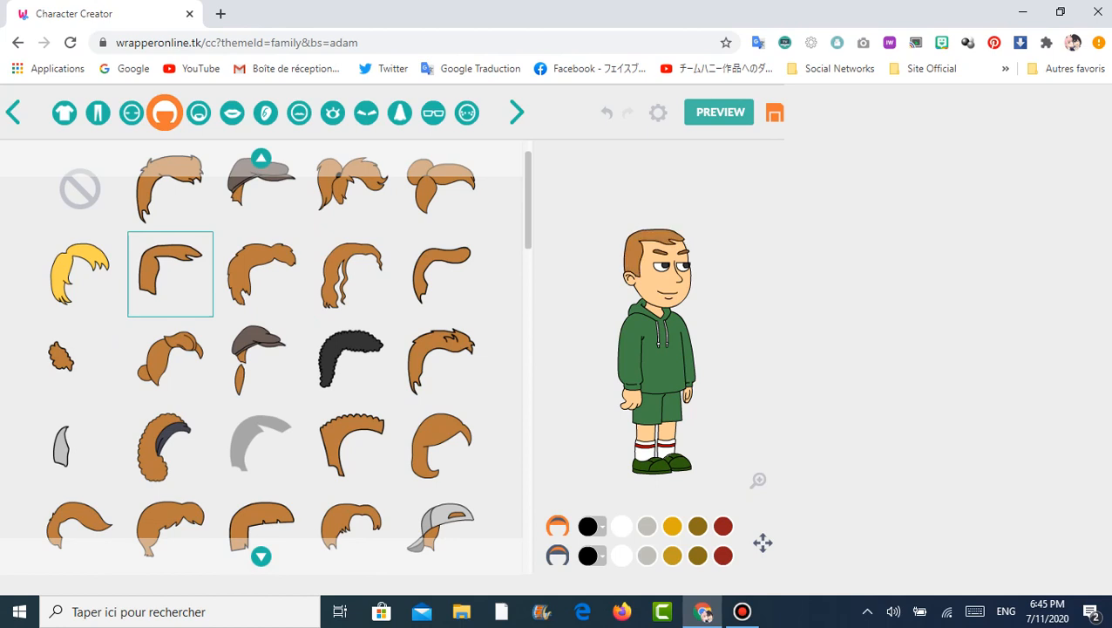
left_click(350, 273)
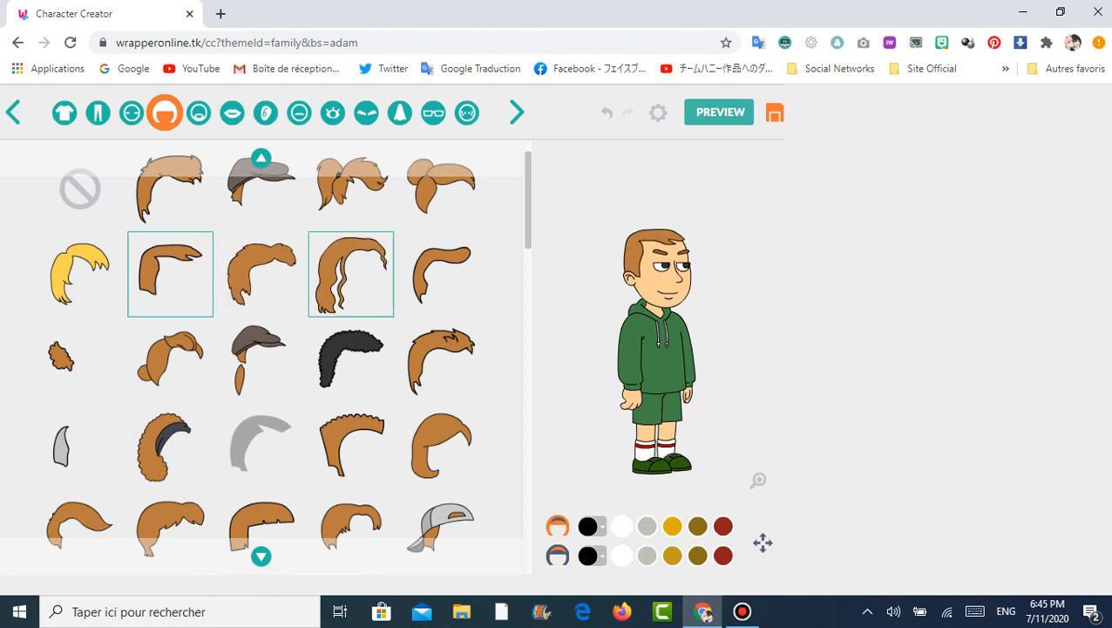
left_click(350, 274)
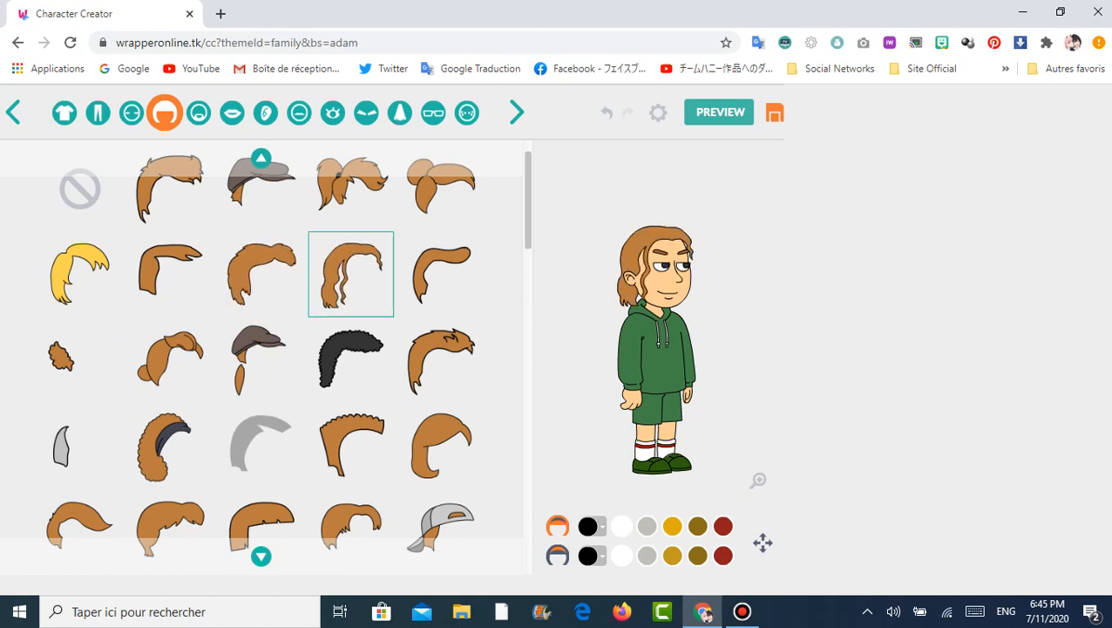
left_click(673, 527)
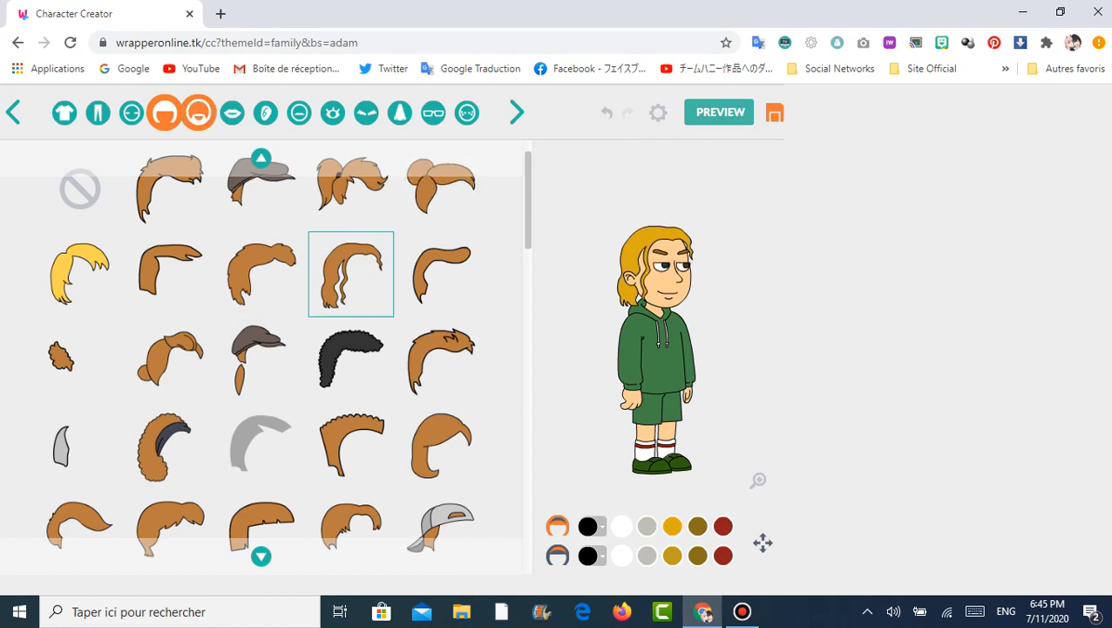
left_click(199, 112)
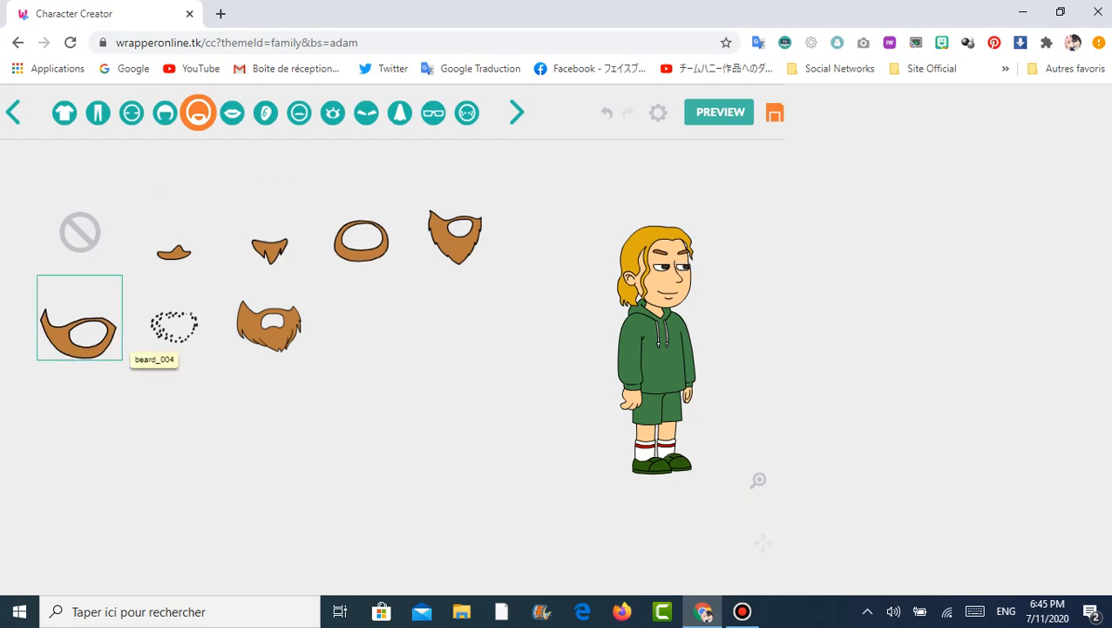
- Add a full beard and colour it blonde to match the hair
left_click(360, 230)
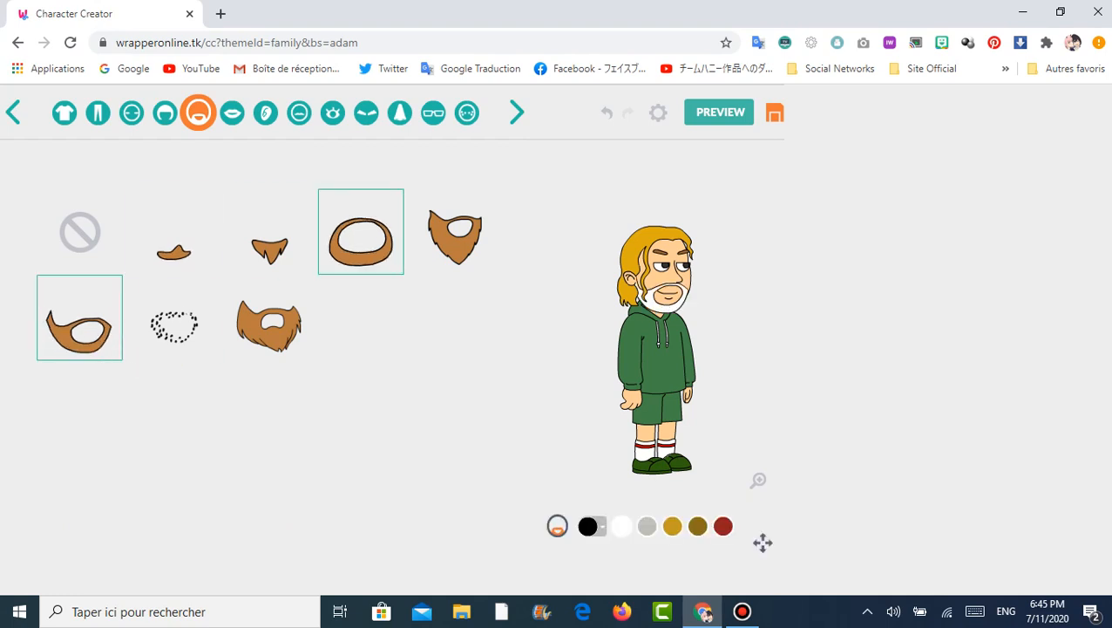
left_click(80, 317)
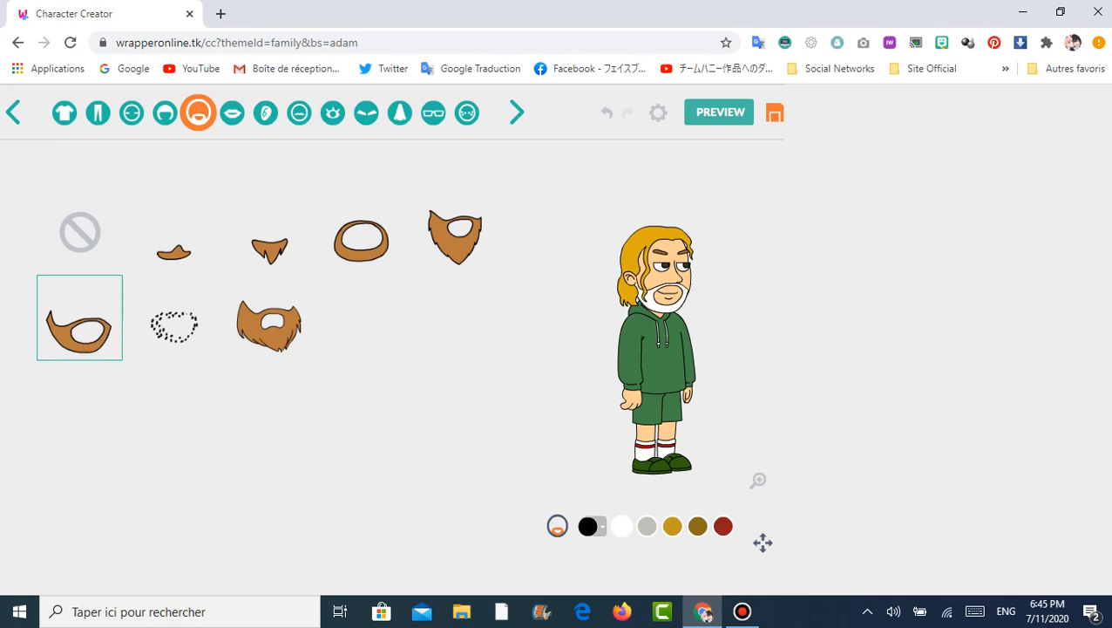
left_click(360, 231)
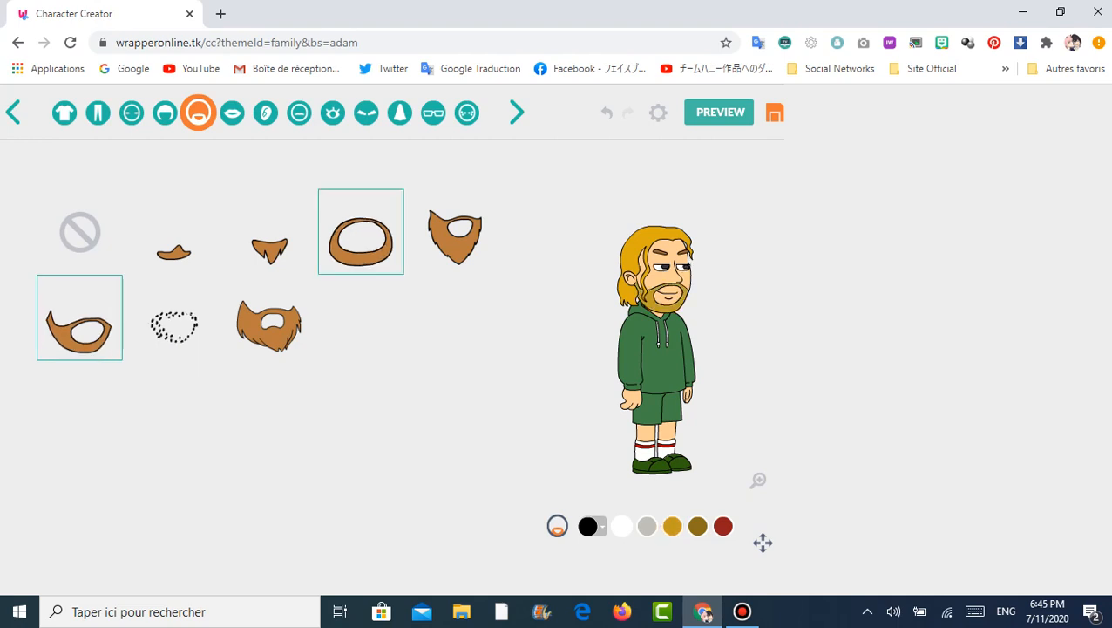
- Browse the mouth, ear, moustache, eye and eyebrow choices without keeping any changes
left_click(232, 112)
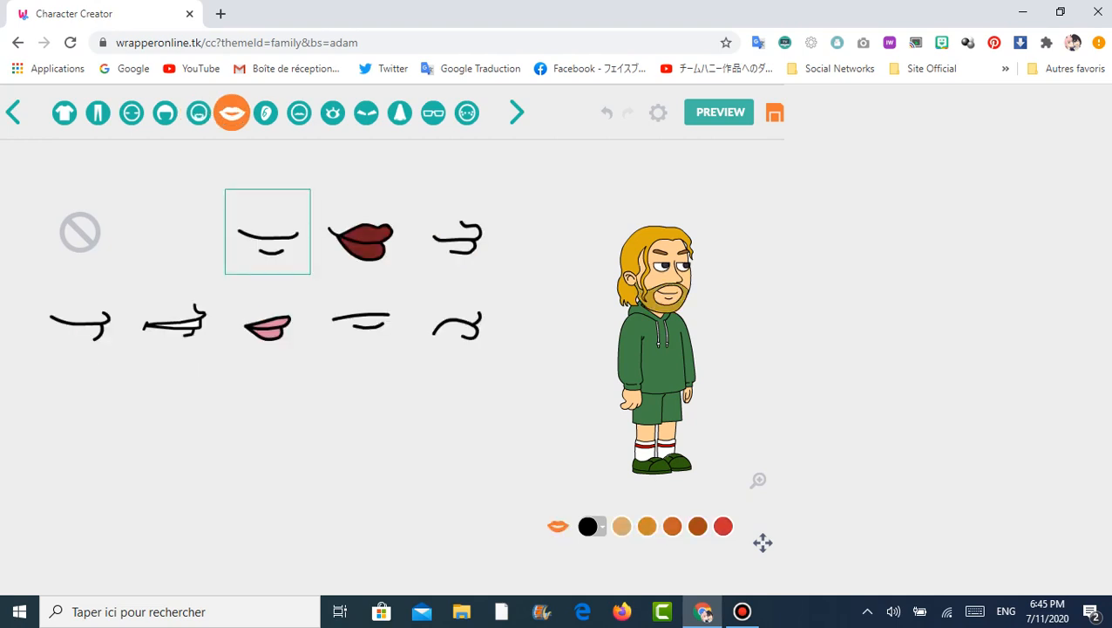
left_click(265, 112)
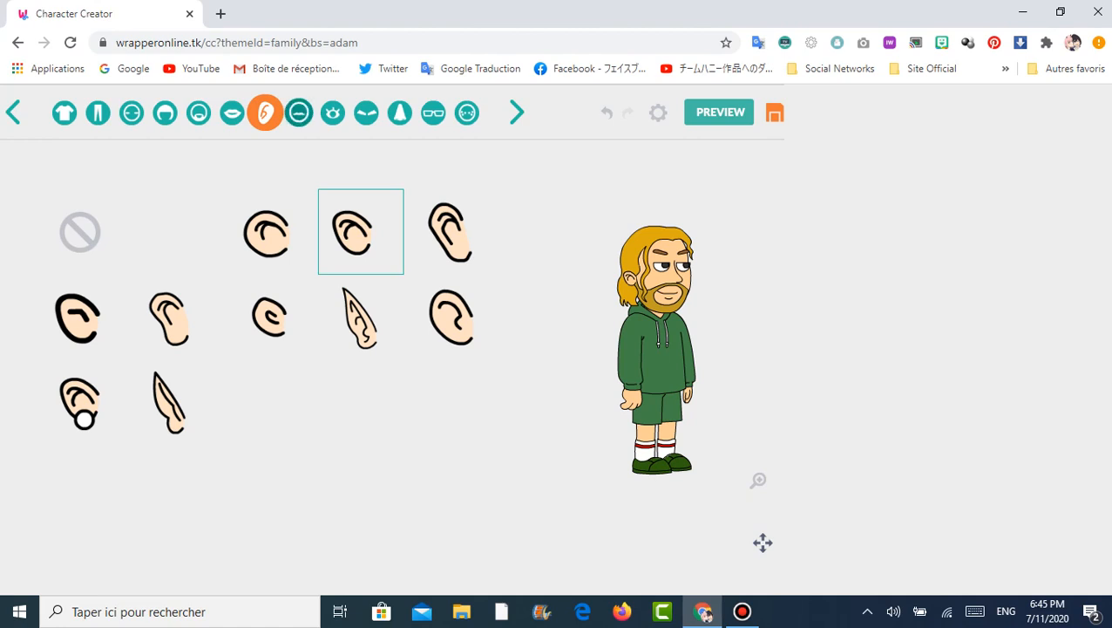
left_click(298, 112)
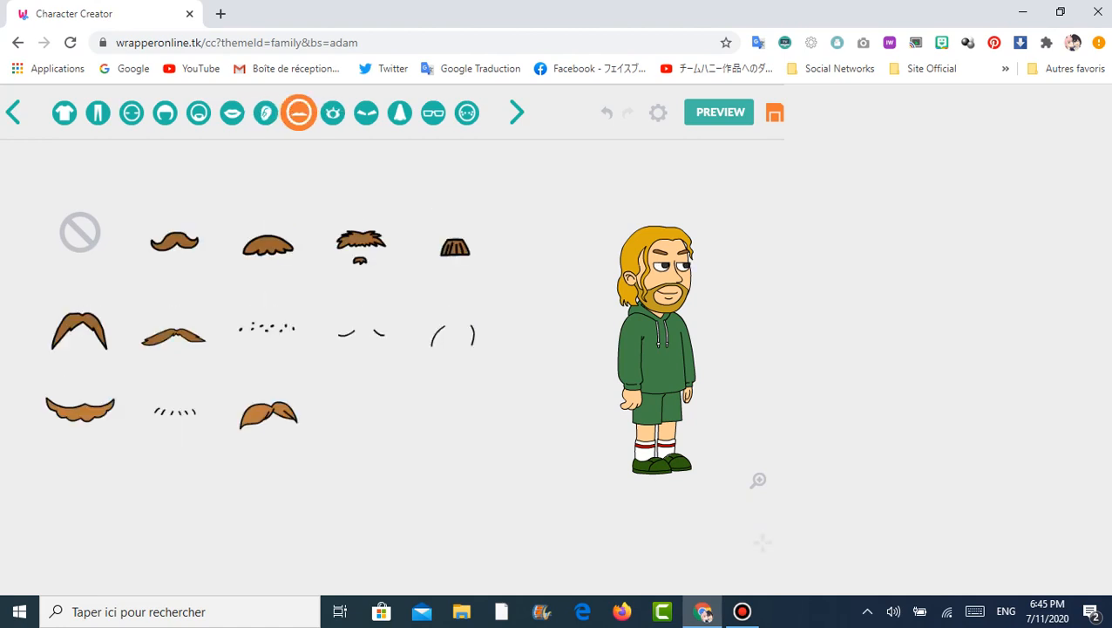
left_click(331, 112)
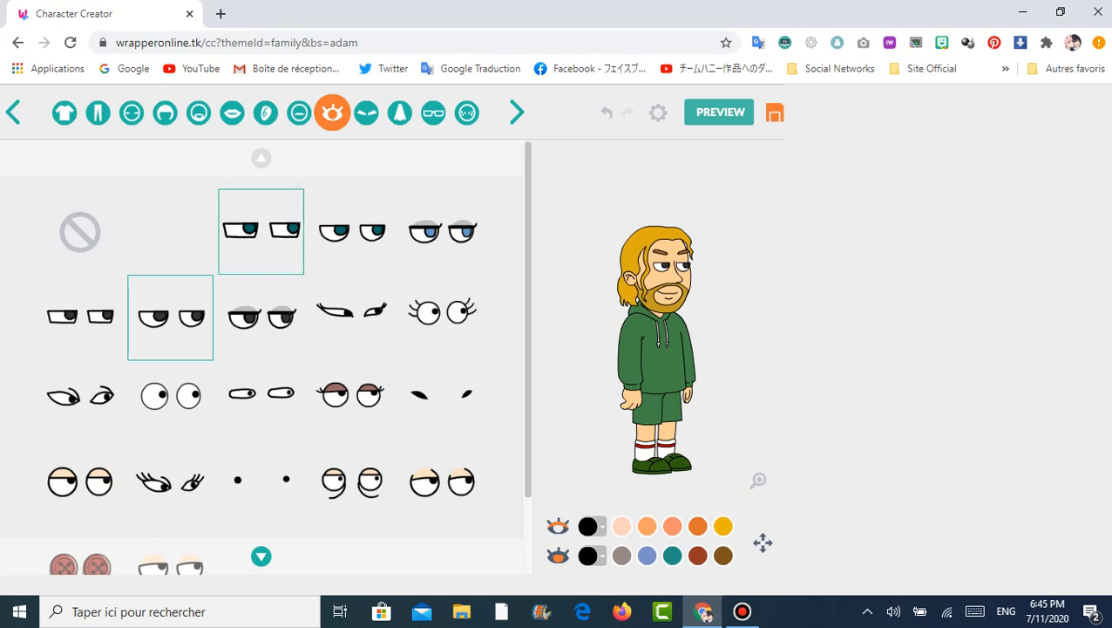
left_click(261, 231)
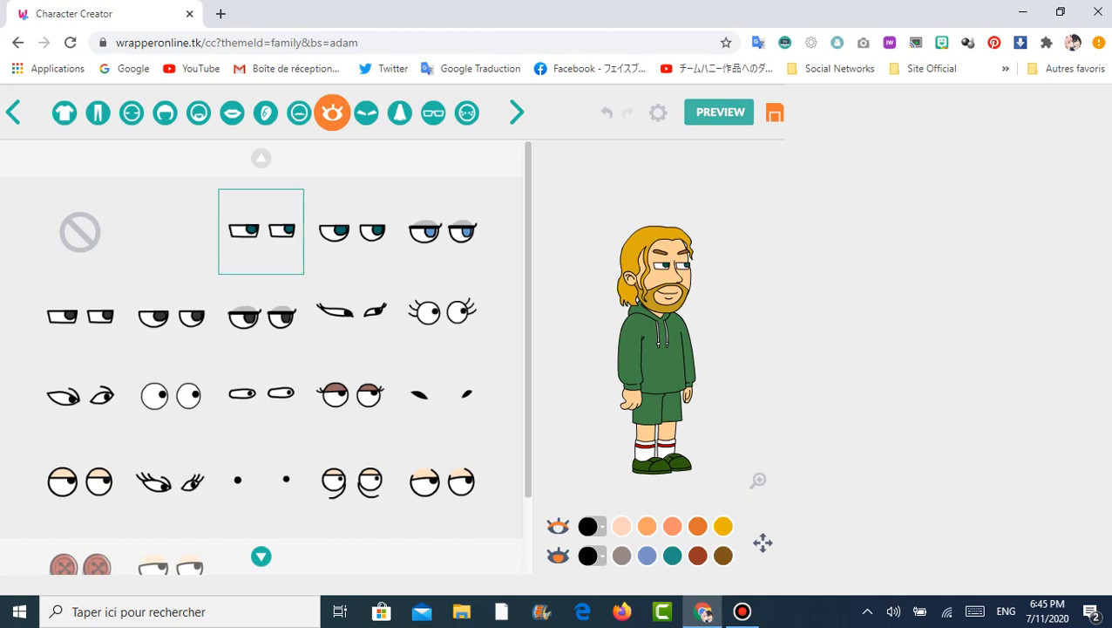
left_click(367, 112)
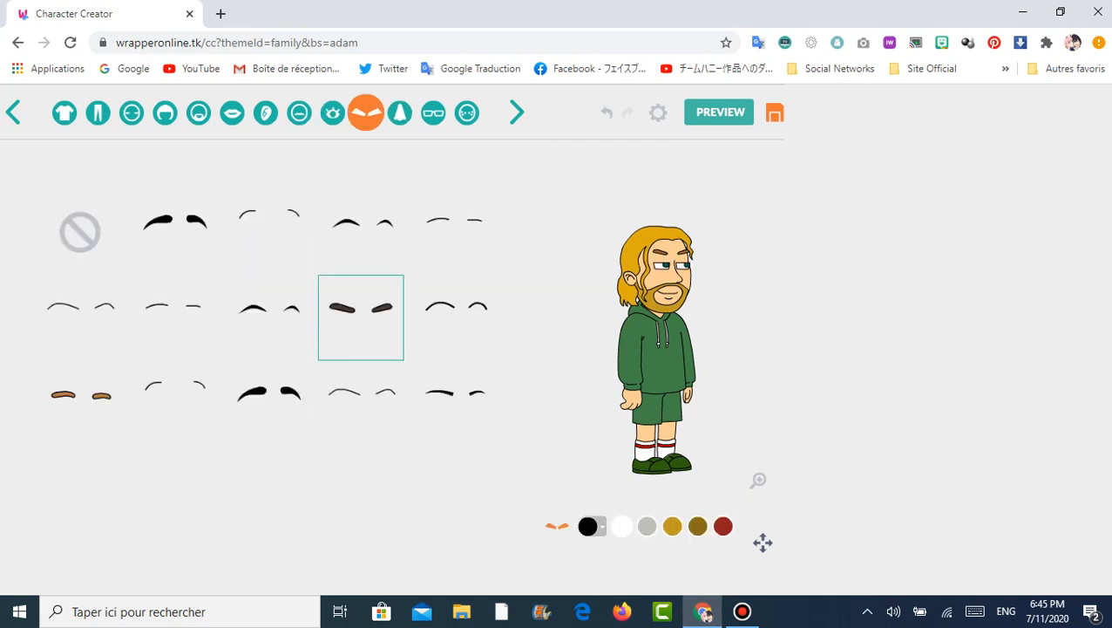
left_click(453, 220)
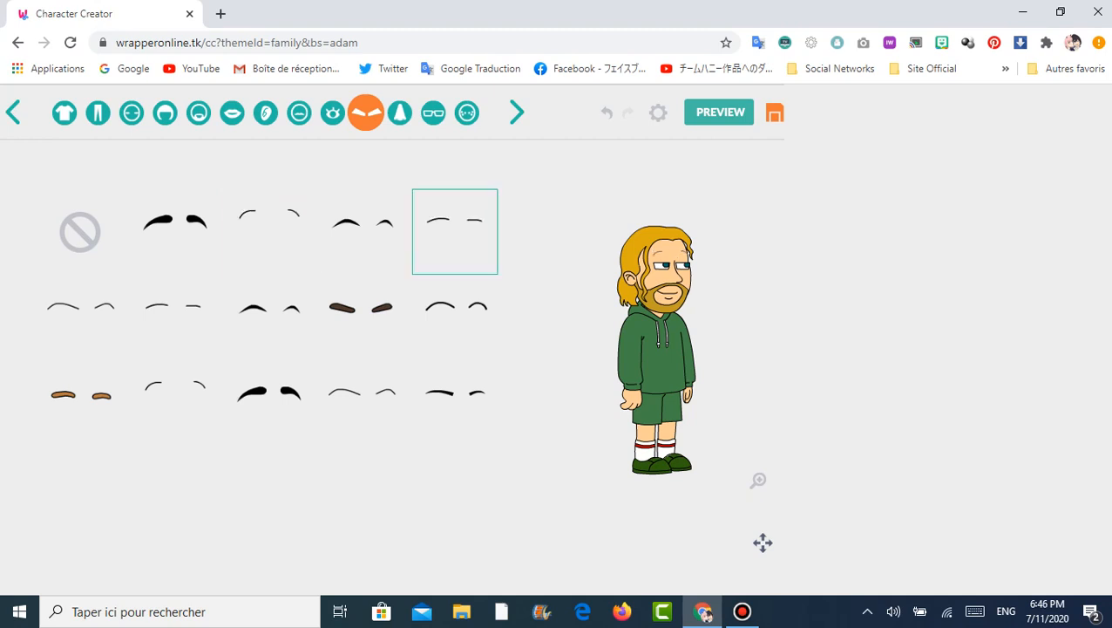
left_click(454, 317)
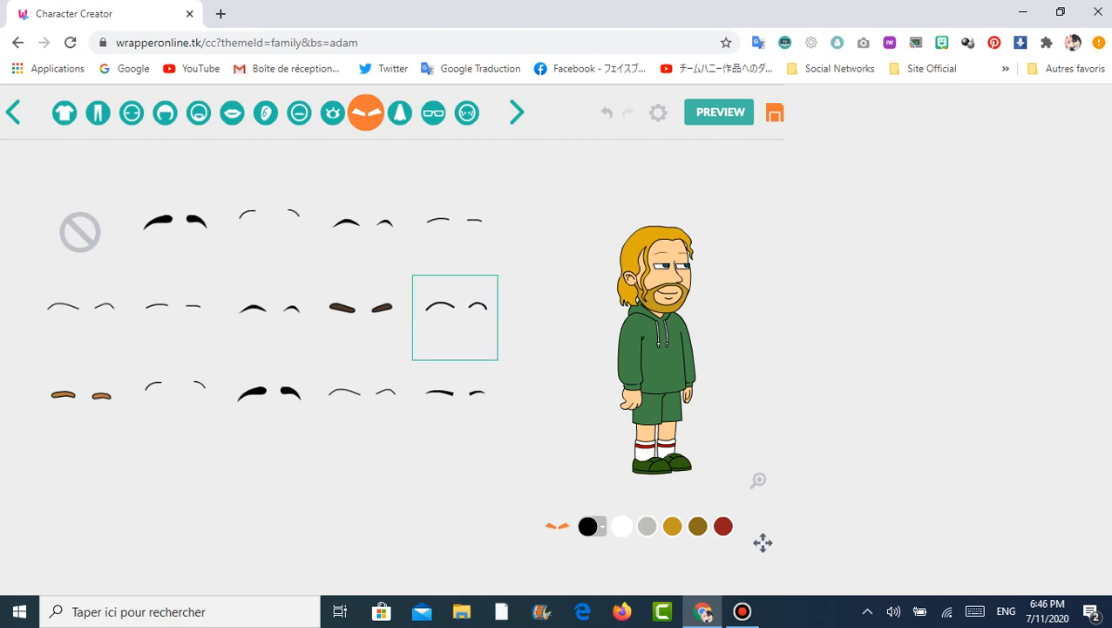
left_click(360, 318)
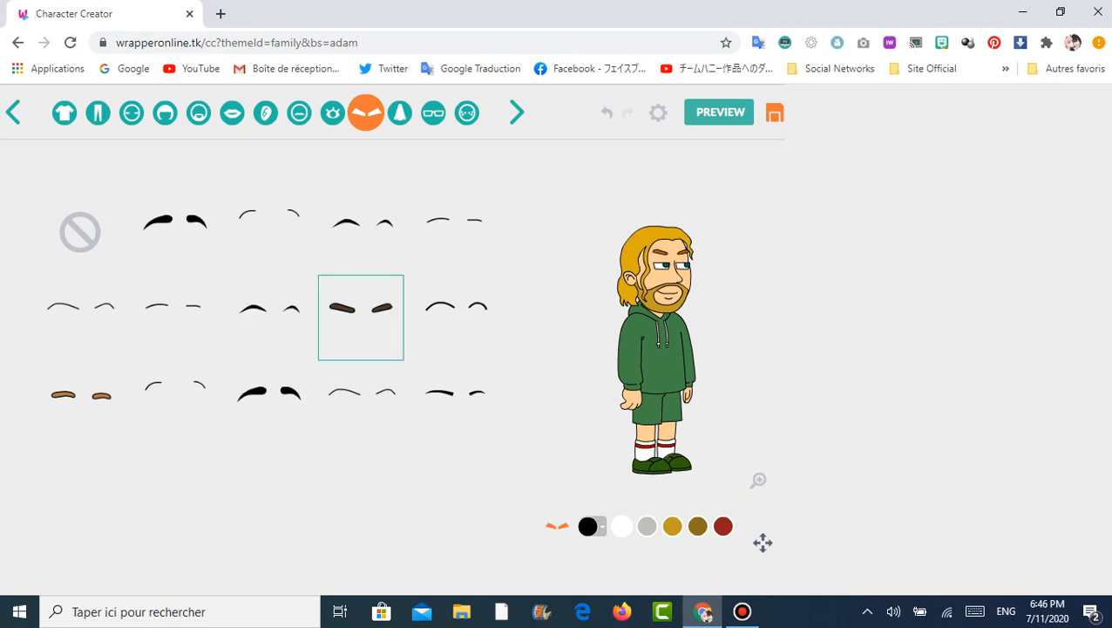
left_click(399, 111)
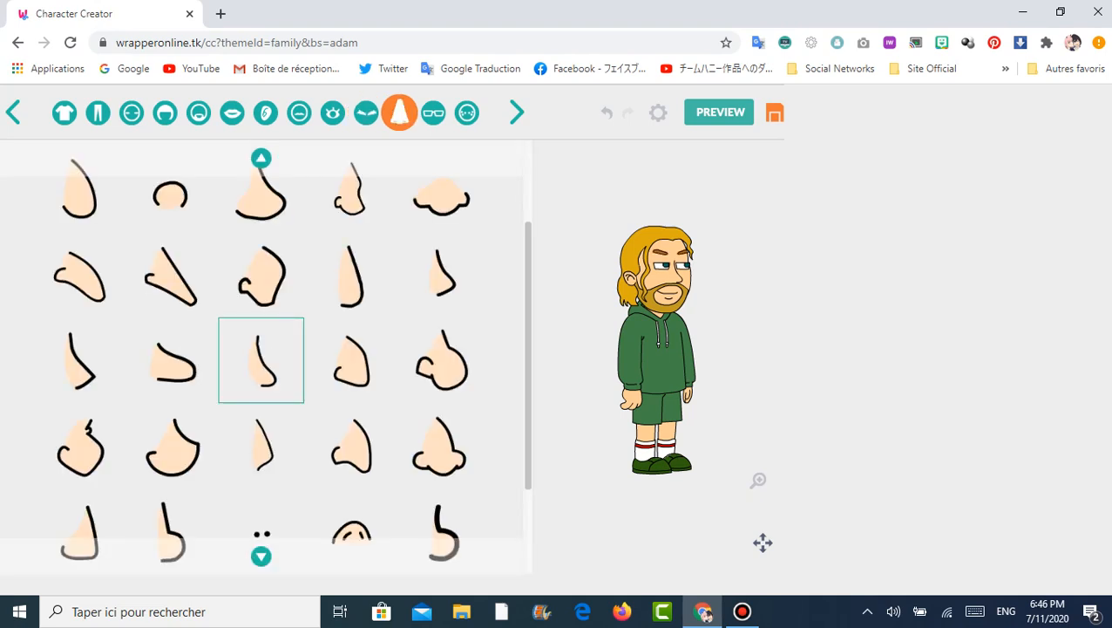
- Put black headphones on the character from the accessories collection
left_click(433, 112)
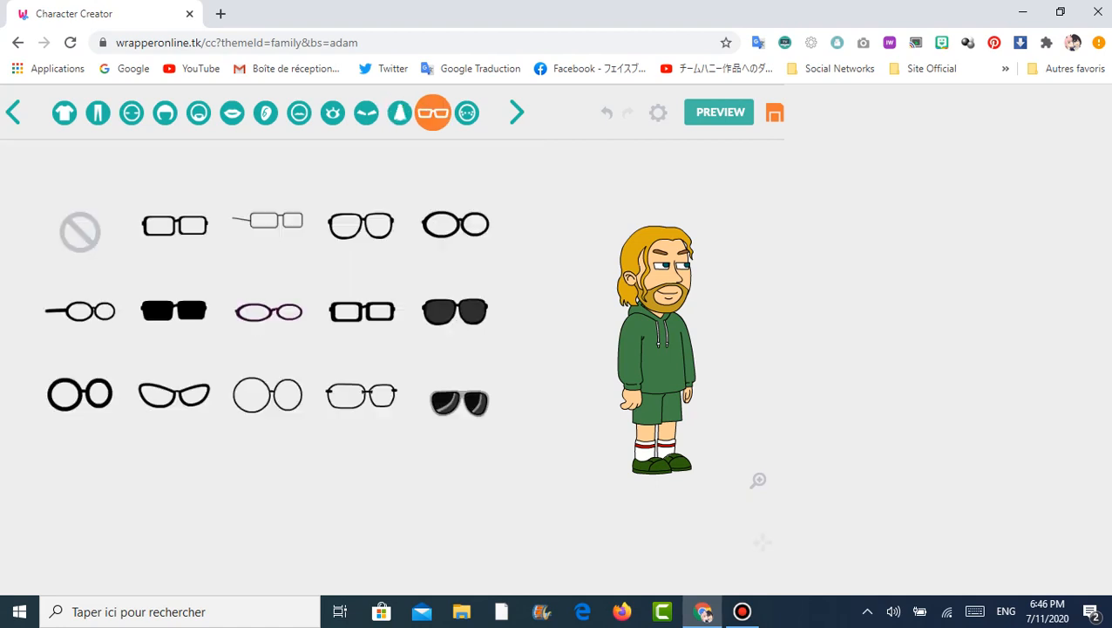
left_click(468, 112)
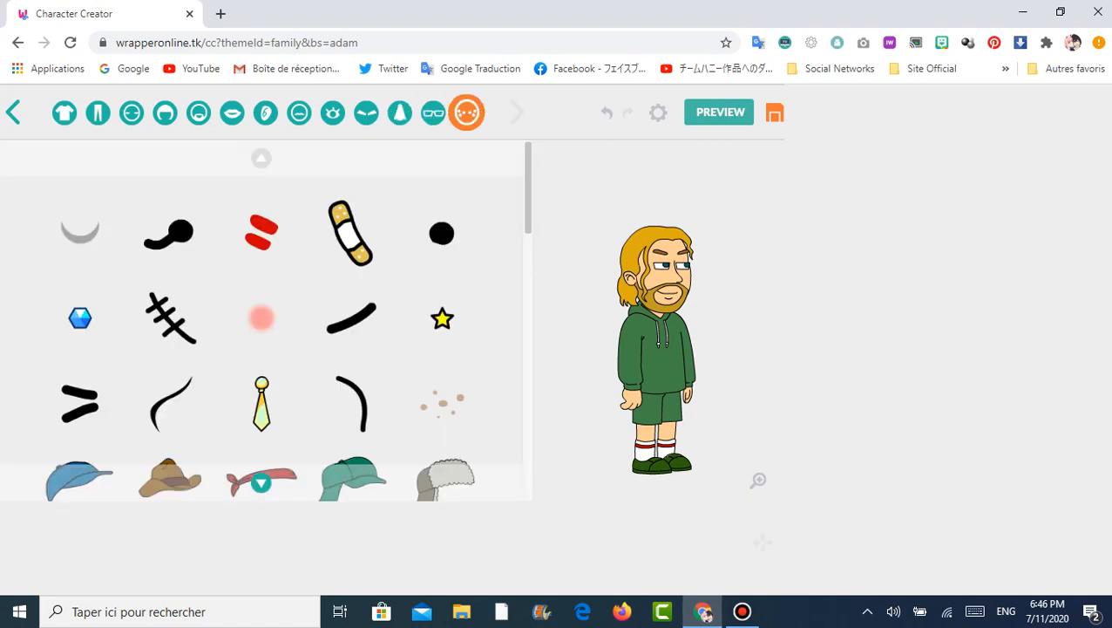
scroll("down", 3)
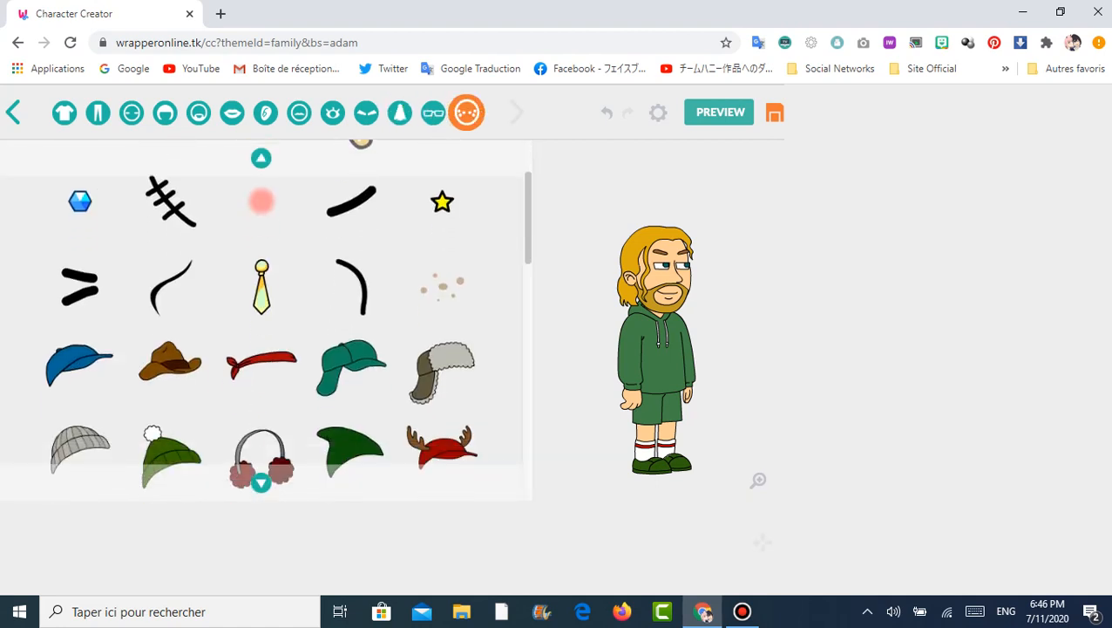
scroll("down", 3)
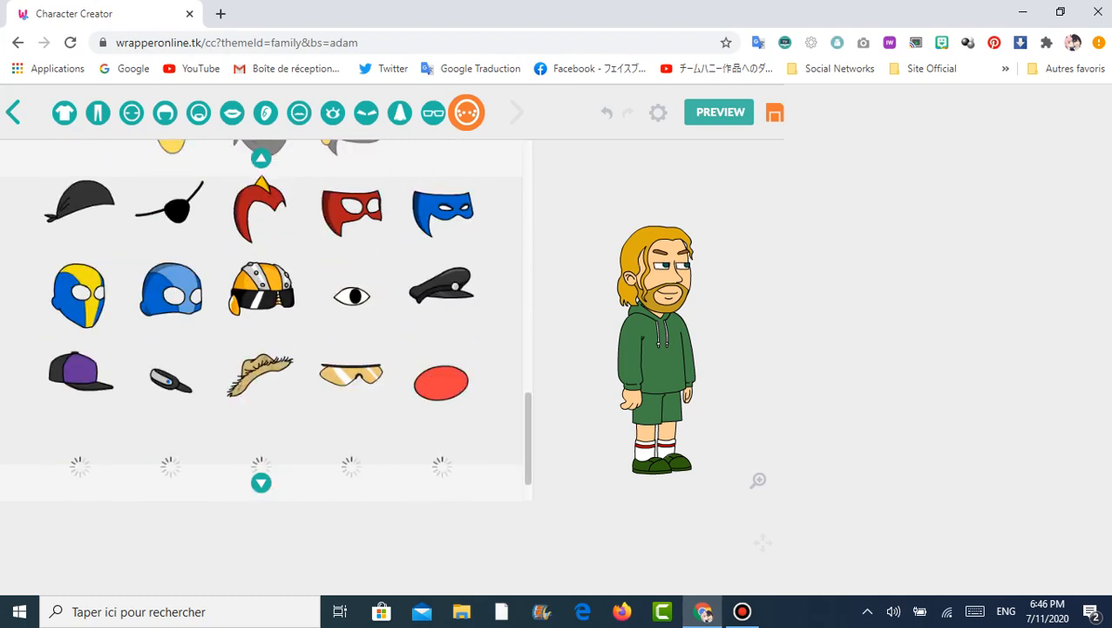
left_click(351, 408)
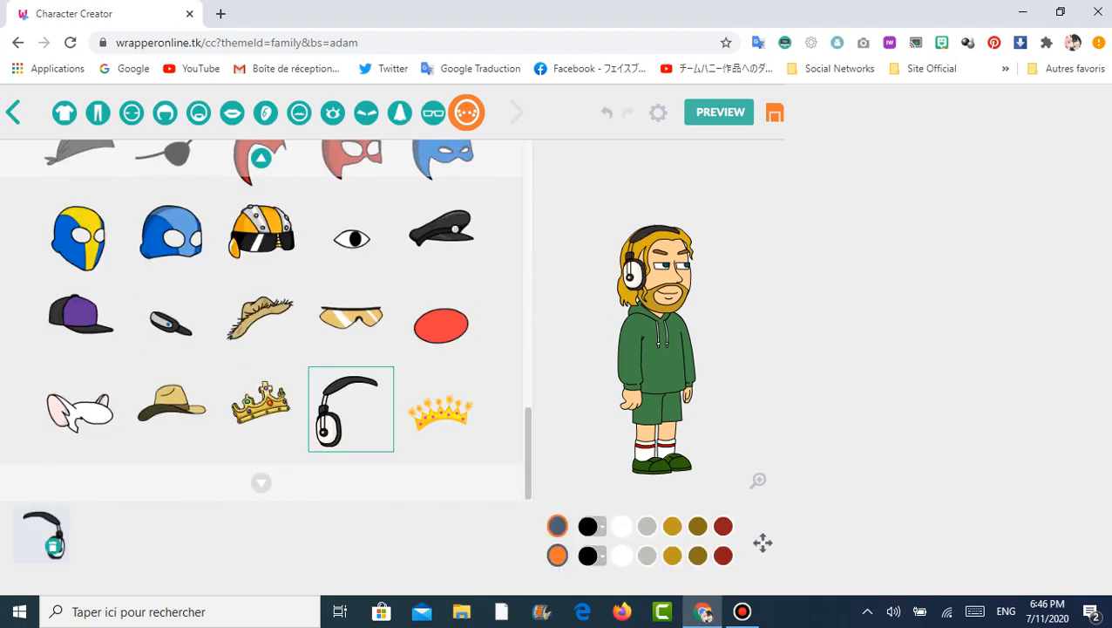